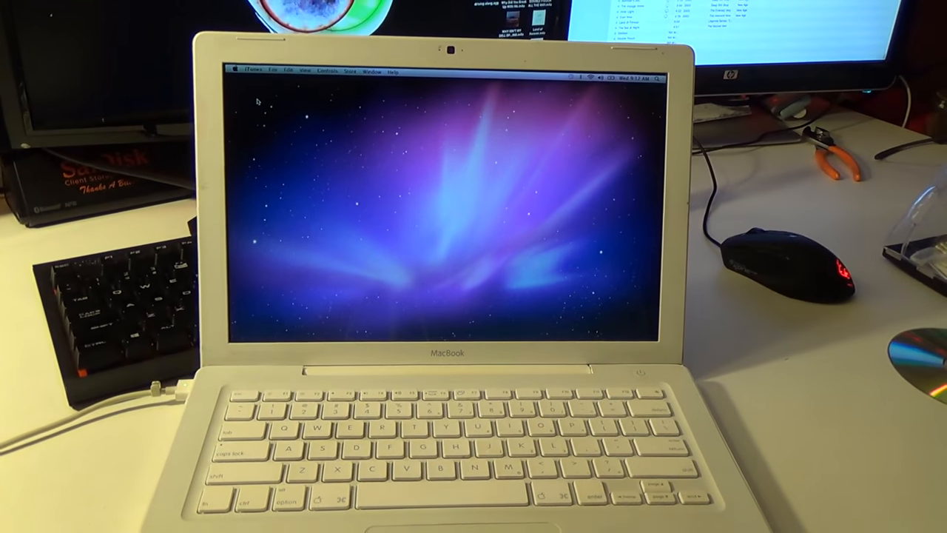
- Choose Shut Down from the Apple menu and confirm it in the dialog
{"action": "left_click", "coordinate": [236, 68]}
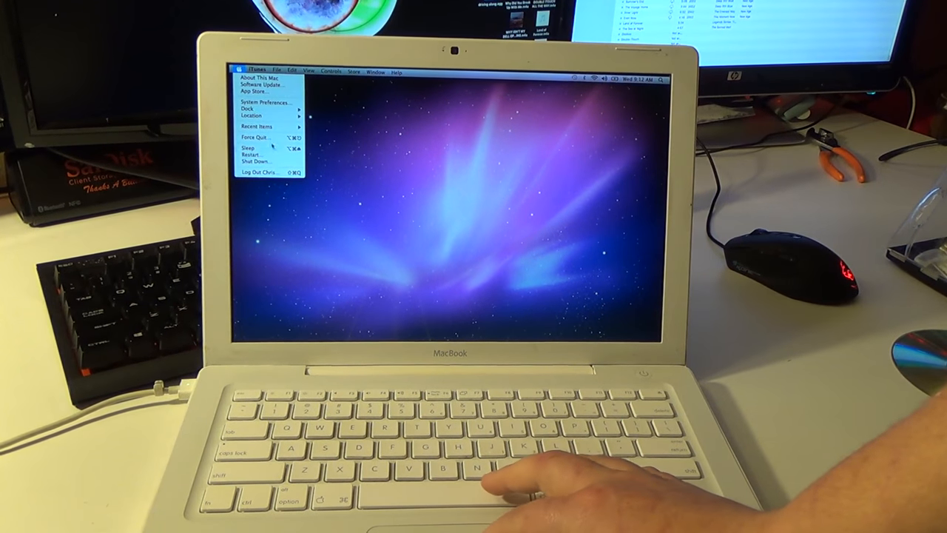
{"action": "left_click", "coordinate": [254, 161]}
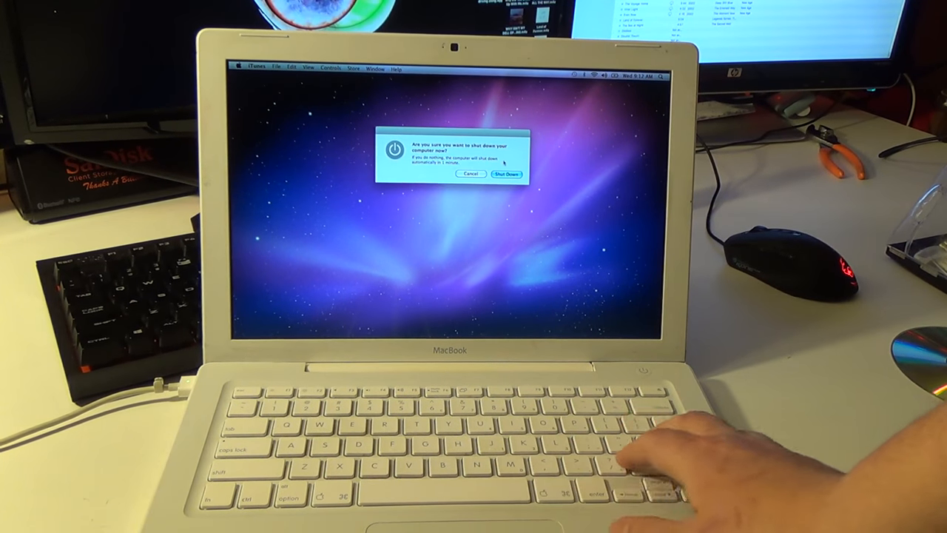
{"action": "left_click", "coordinate": [507, 174]}
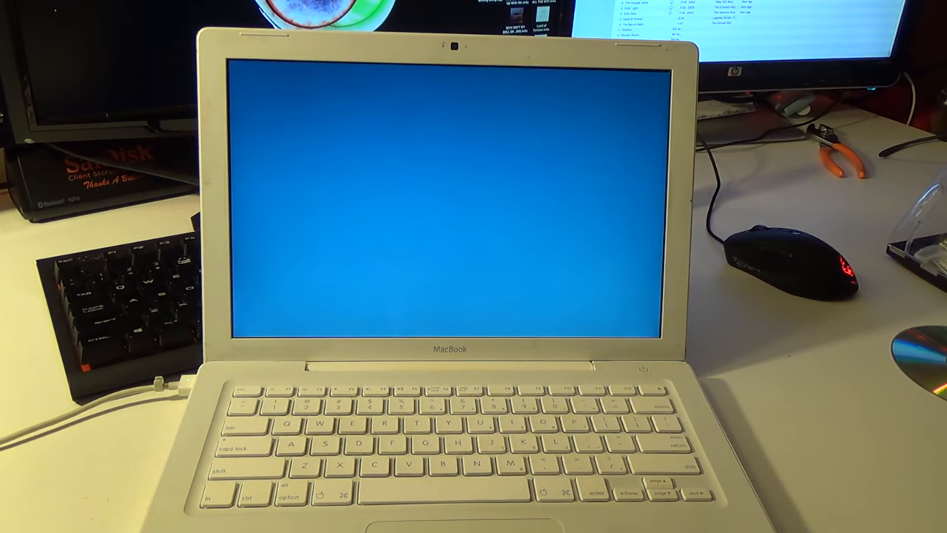